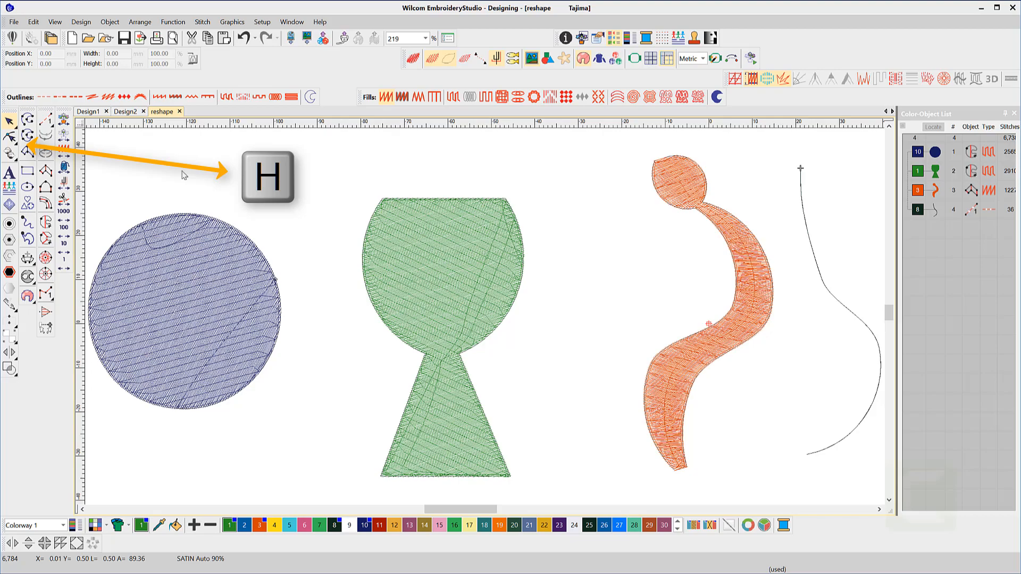
# Activate the Reshape Object tool to expose the goblet's control points
pyautogui.click(10, 138)
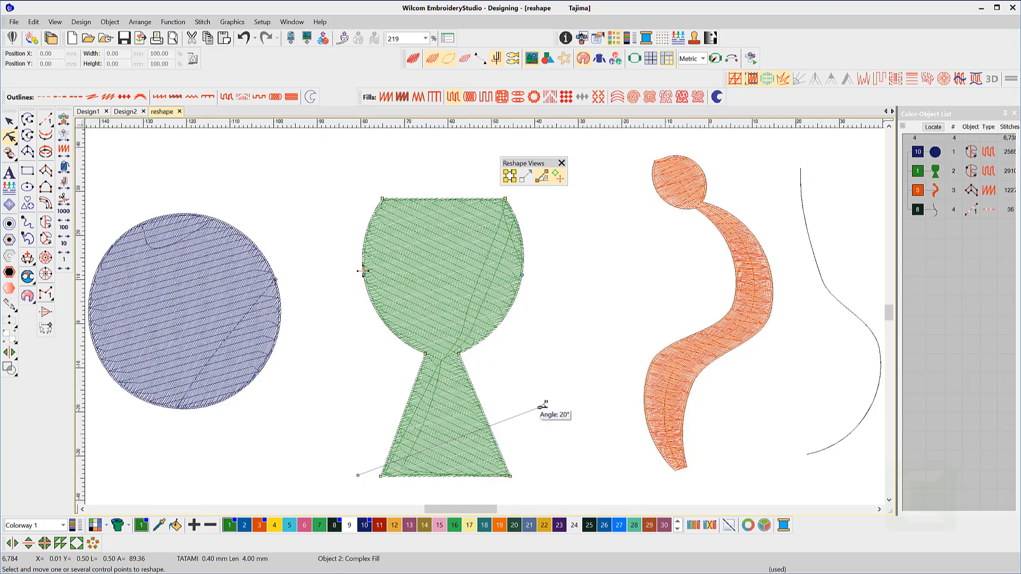
# Swing the goblet fill's stitch-angle line to a new direction and toggle a reshape-marker view
pyautogui.moveTo(542, 404); pyautogui.dragTo(517, 387)
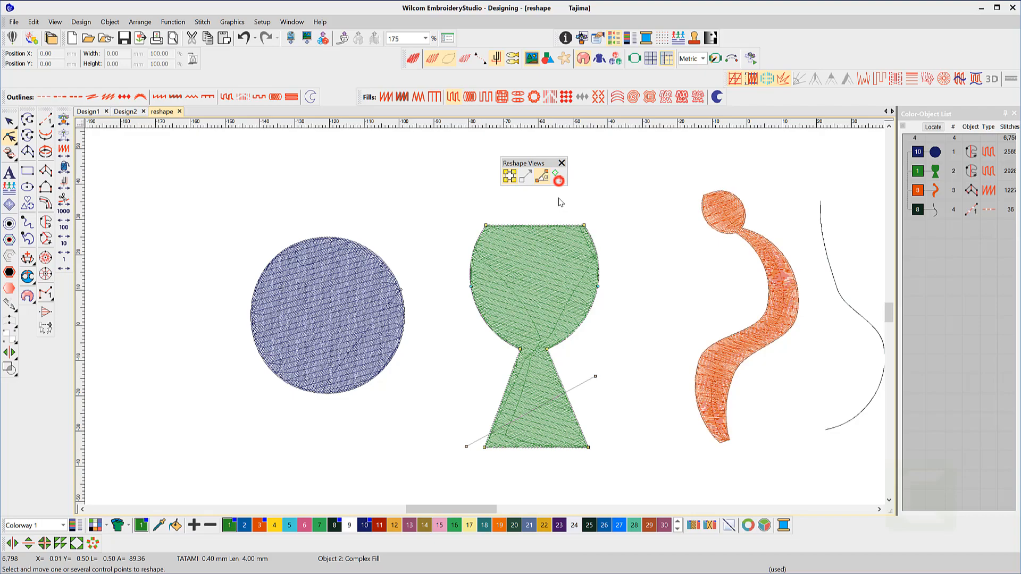
pyautogui.click(558, 176)
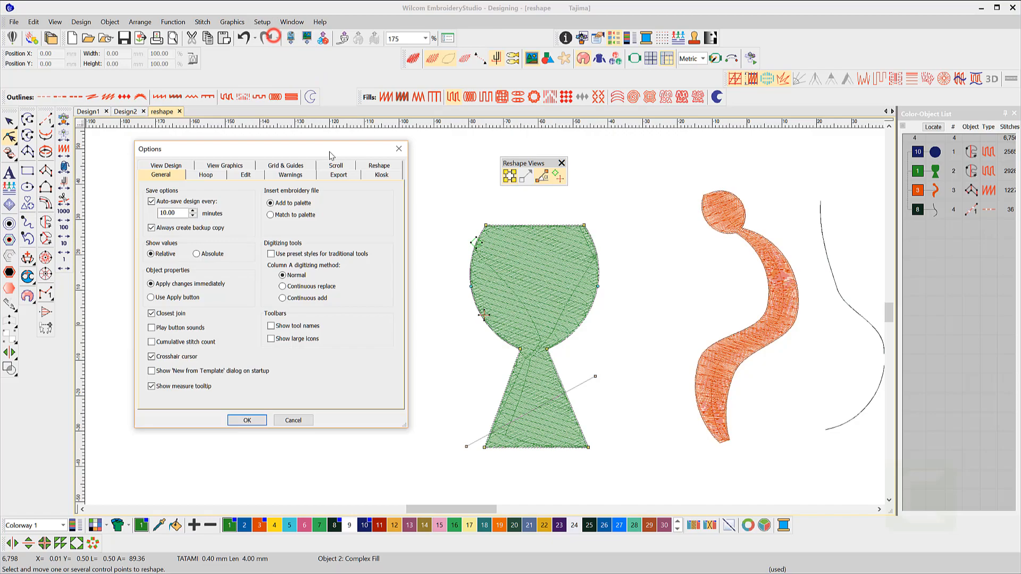
# Set the Reshape behavior to Bezier in Options and confirm with OK
pyautogui.click(379, 166)
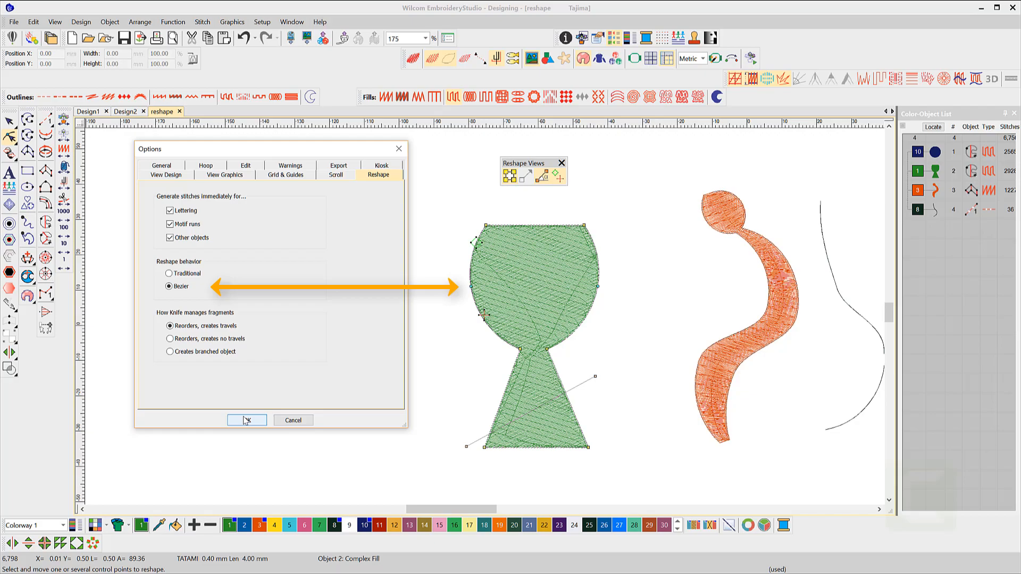
pyautogui.click(246, 421)
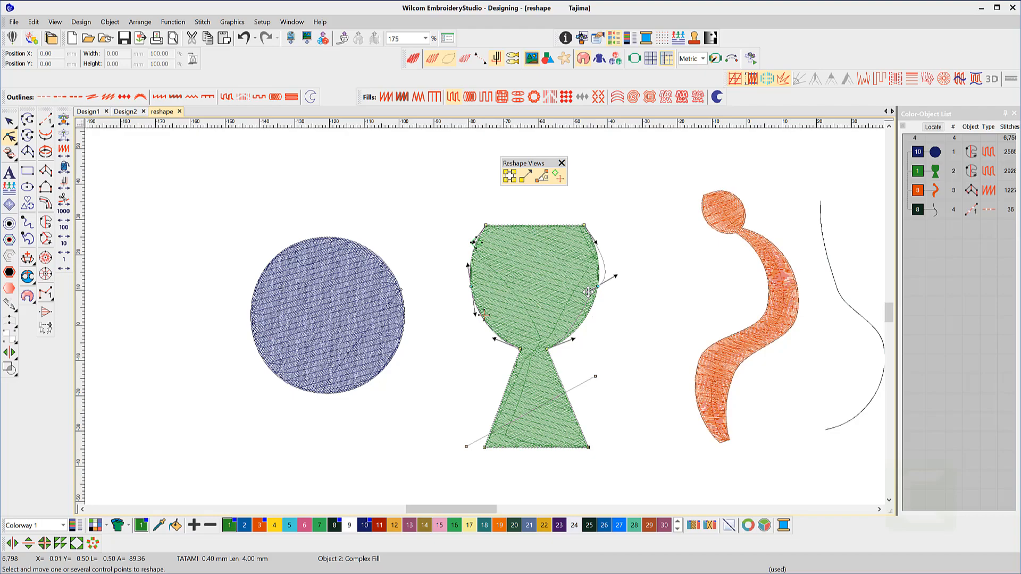
pyautogui.moveTo(587, 292); pyautogui.dragTo(598, 290)
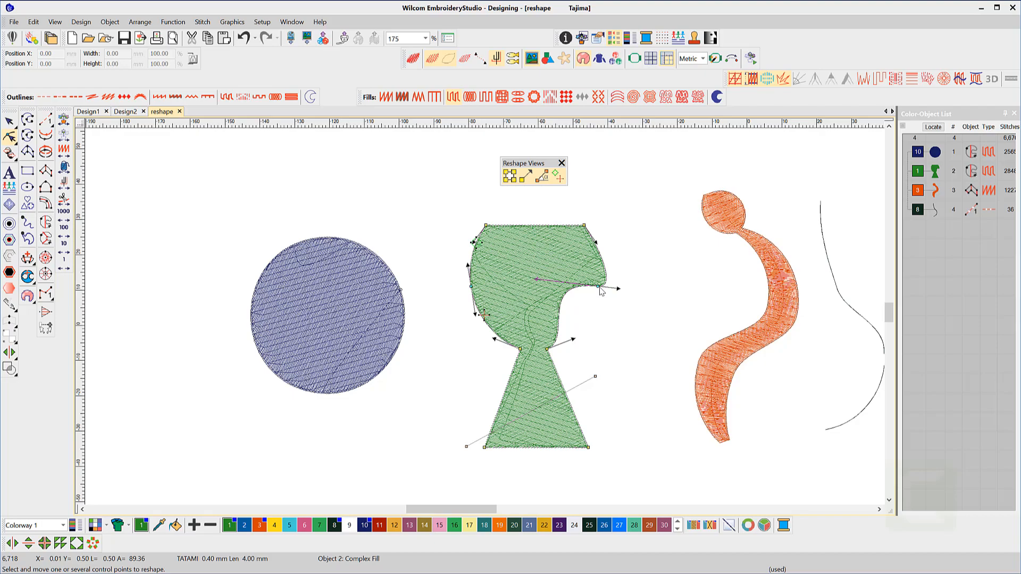
pyautogui.moveTo(598, 288); pyautogui.dragTo(597, 286)
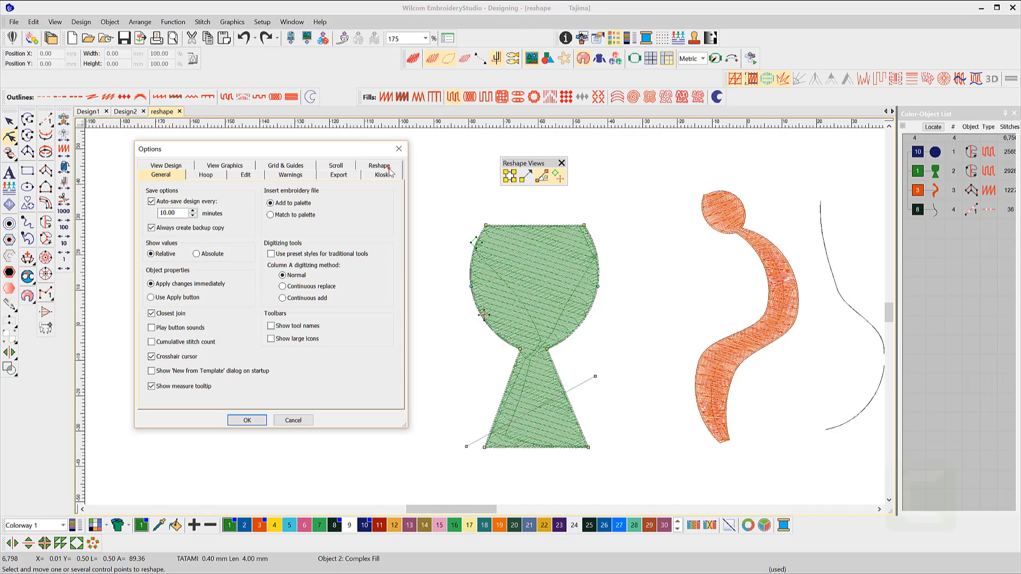
pyautogui.click(247, 420)
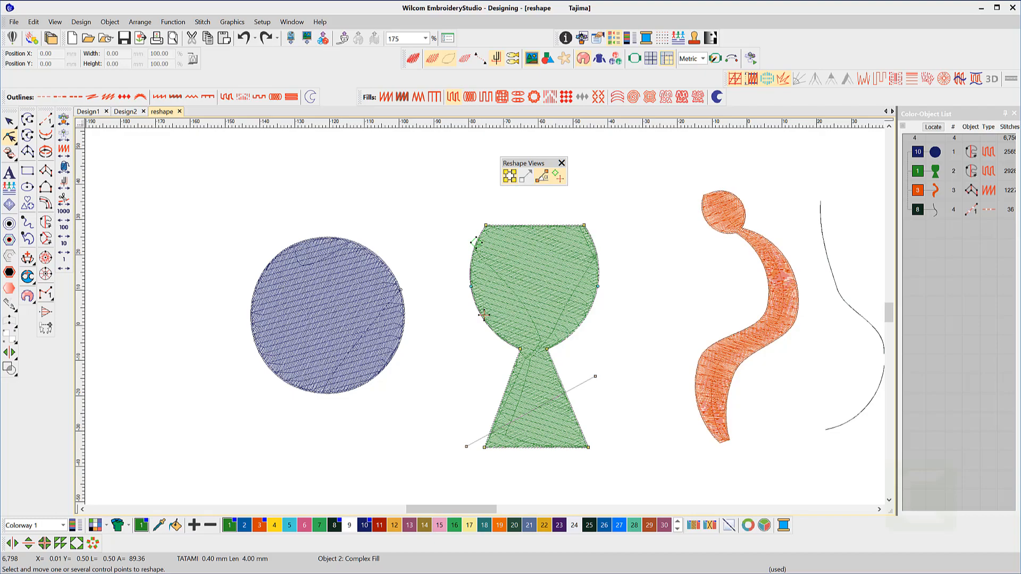
# Delete a node and convert the goblet's left-edge outline point to a corner
pyautogui.press('Delete')
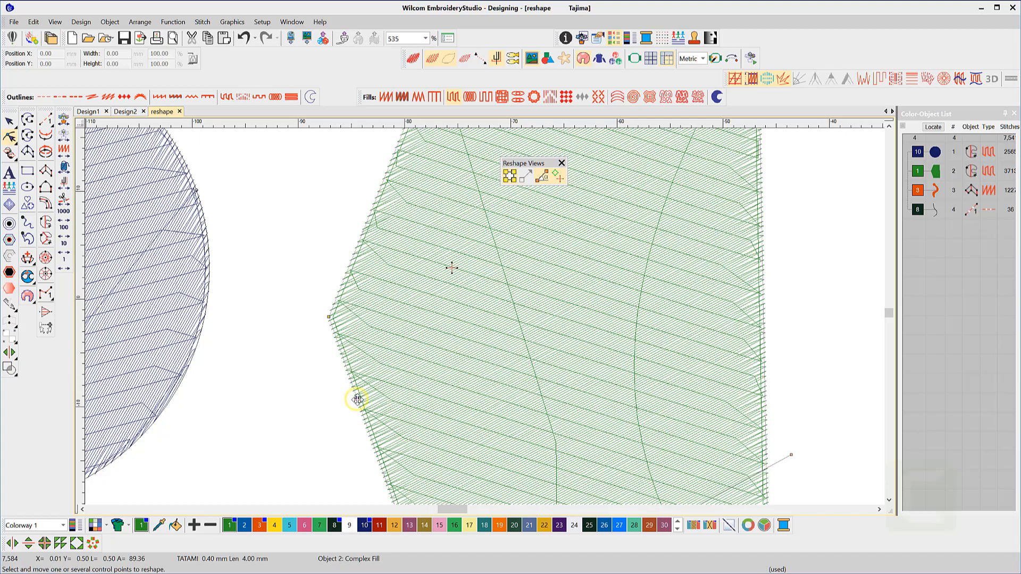
pyautogui.press('space')
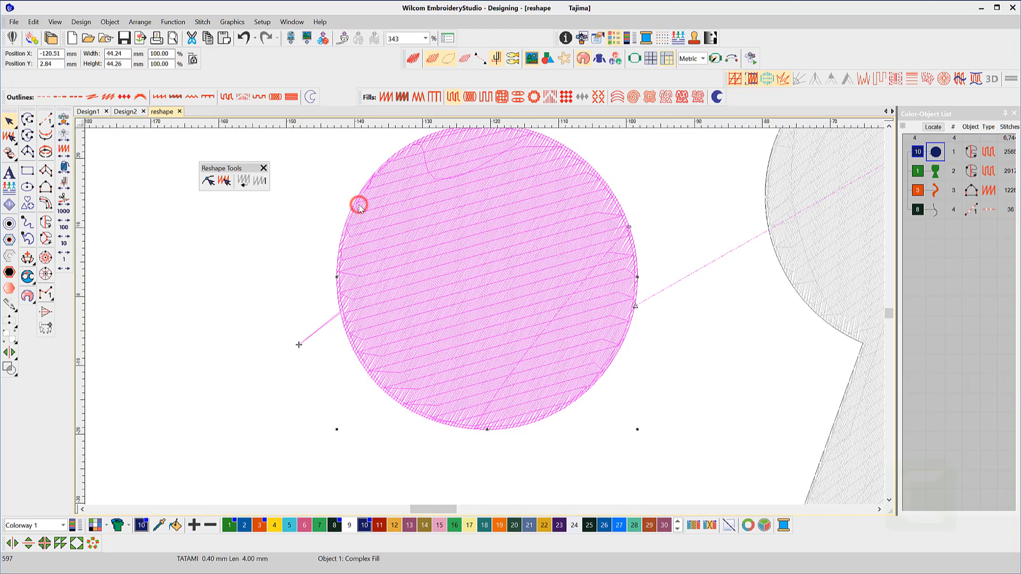
# Save the design, then enter stitch-edit mode on the S-column's tail end
pyautogui.press('ctrl+s')
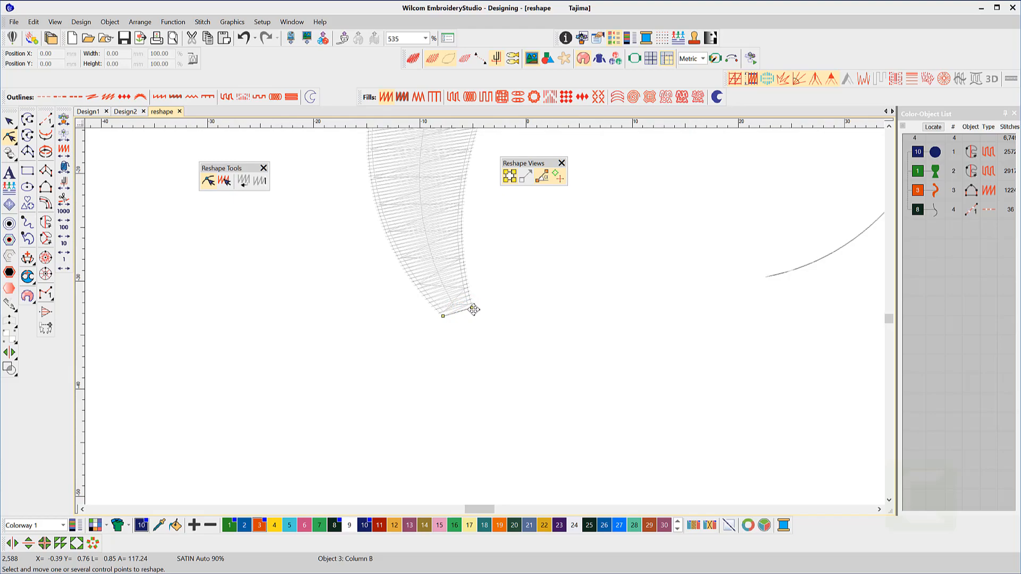
pyautogui.click(260, 181)
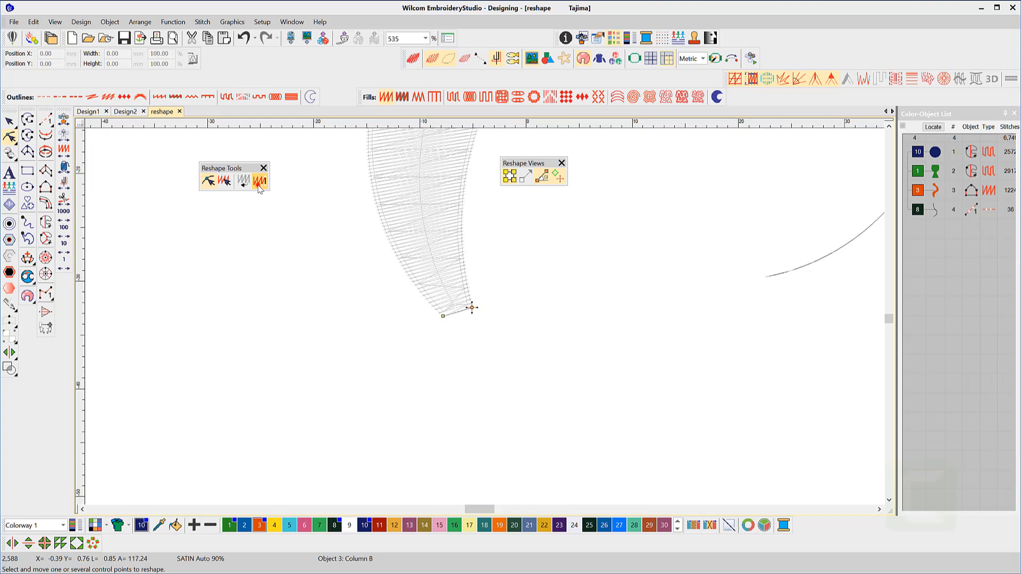